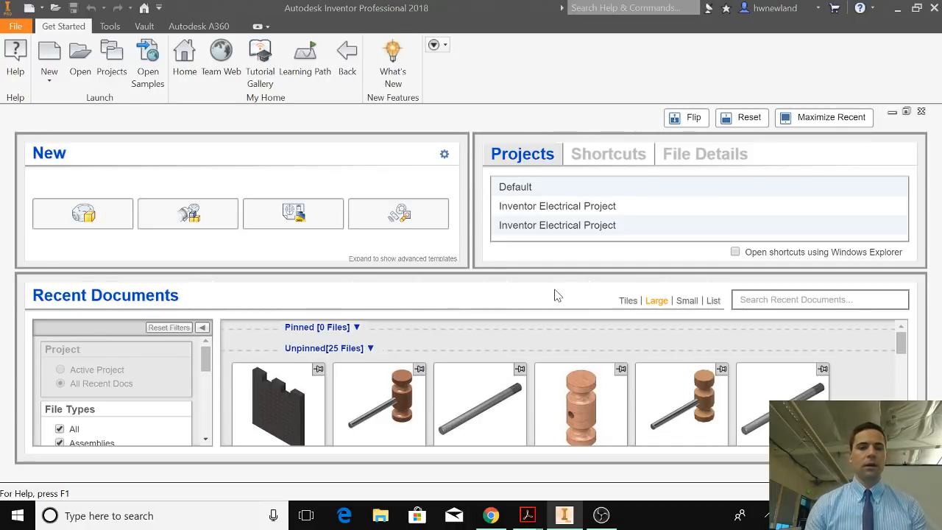
pyautogui.moveTo(49, 55)
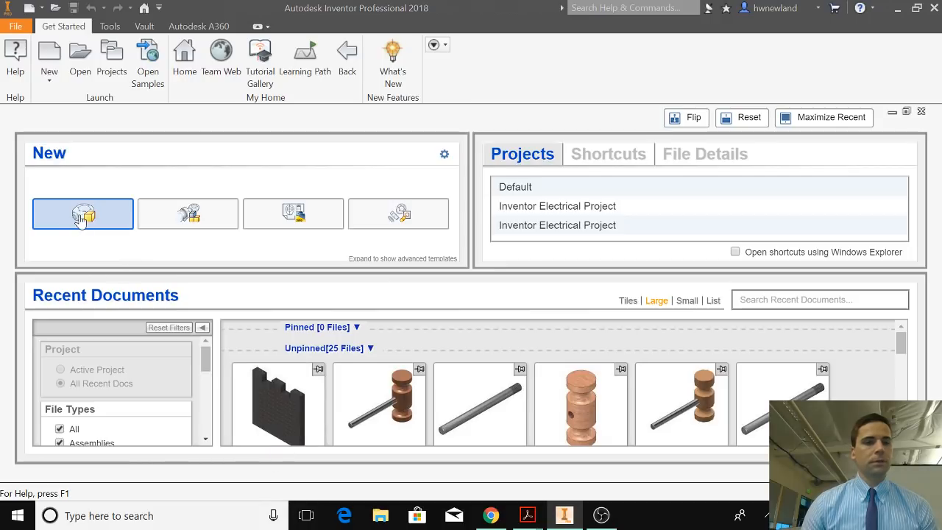
# Create a new blank part from the New Part tile on the home screen.
pyautogui.click(82, 214)
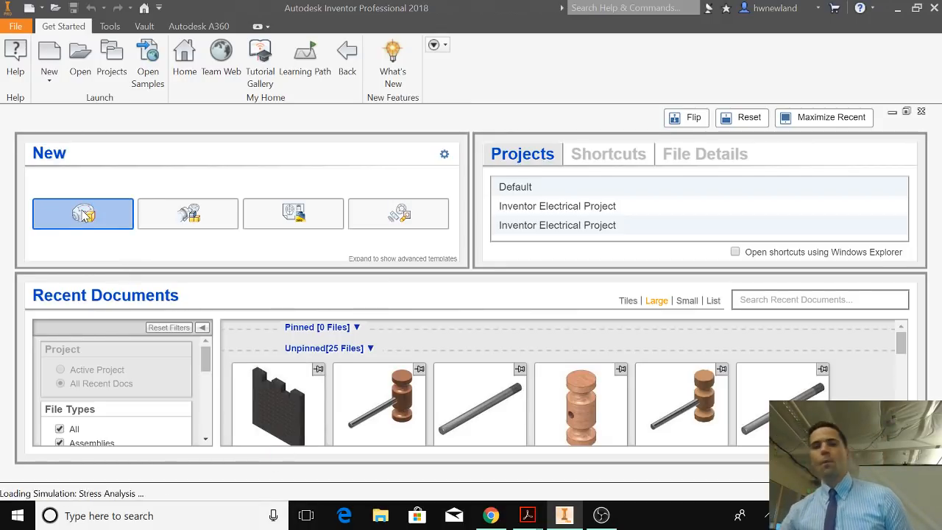
pyautogui.click(82, 213)
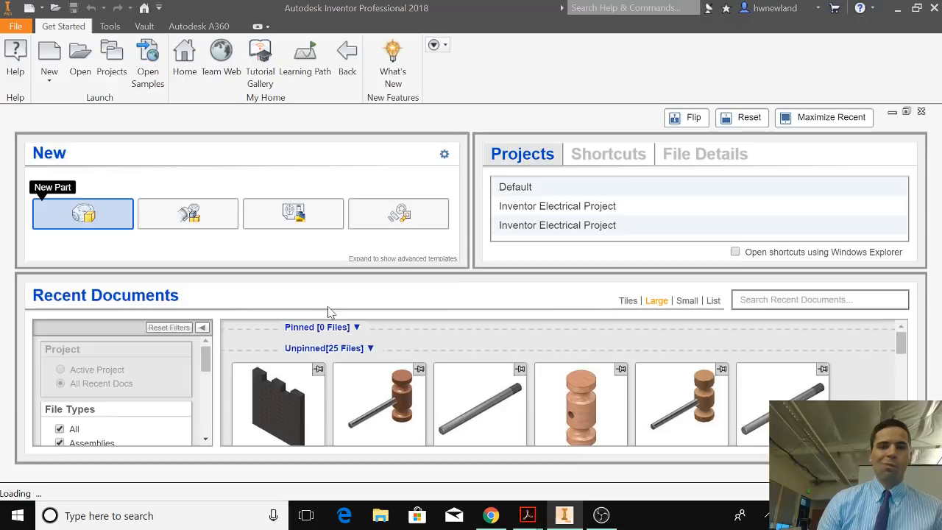
pyautogui.click(83, 214)
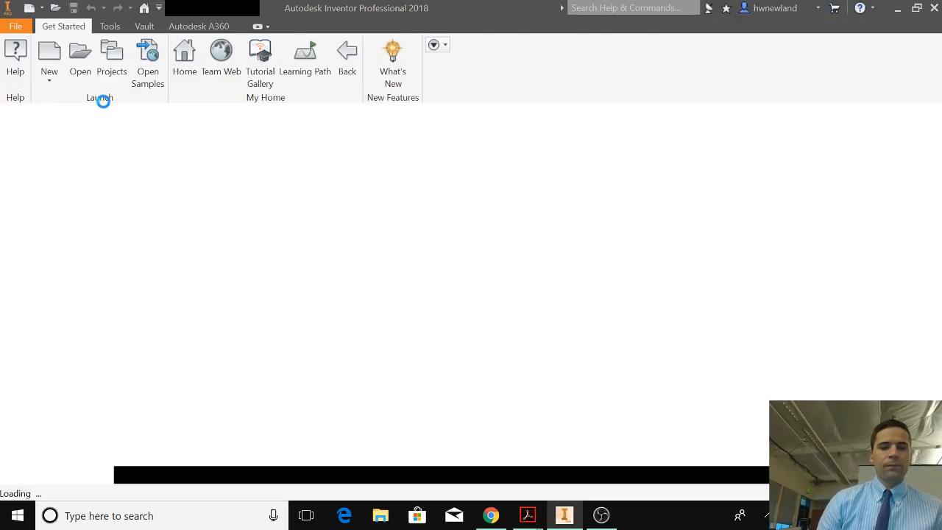
# Save the new part under the file name 'Heart'.
pyautogui.click(48, 59)
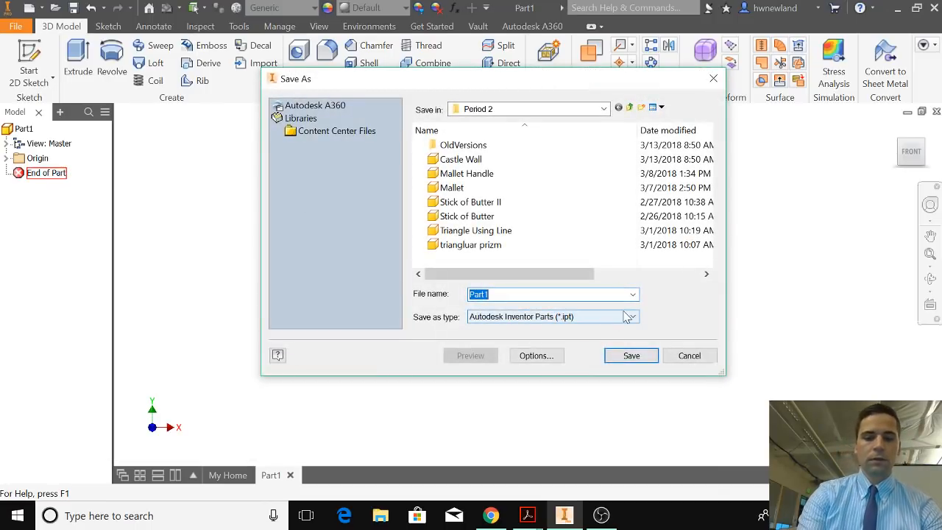
pyautogui.write('Heart')
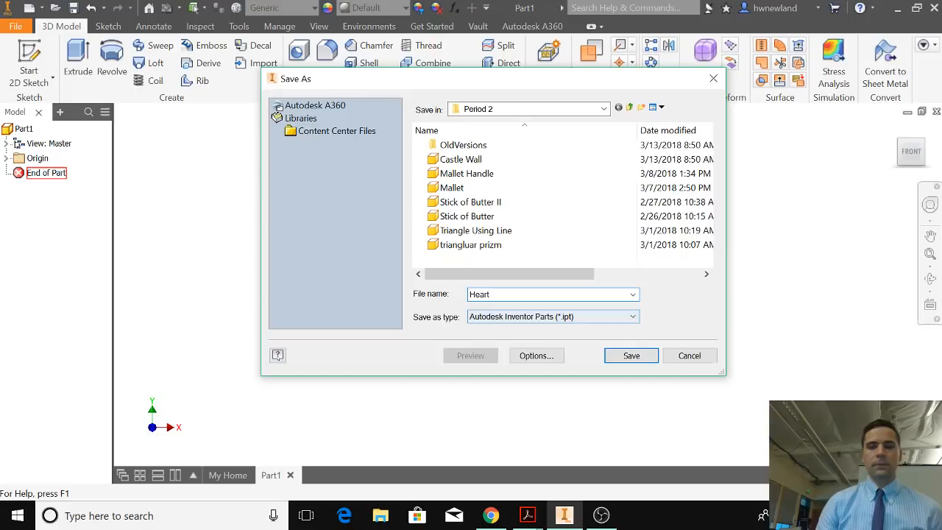
pyautogui.click(631, 356)
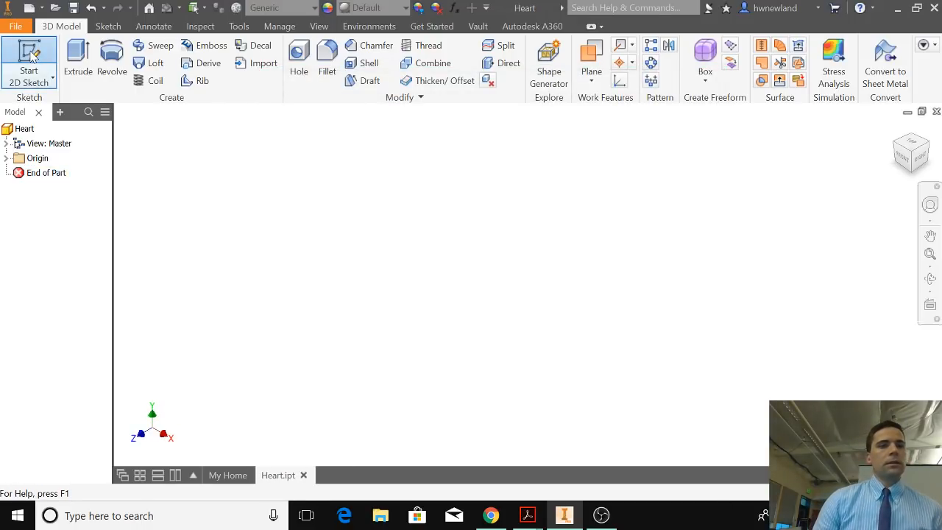
# Start a 2D sketch on the front plane and draw a 4.0 in vertical line from the origin.
pyautogui.click(29, 61)
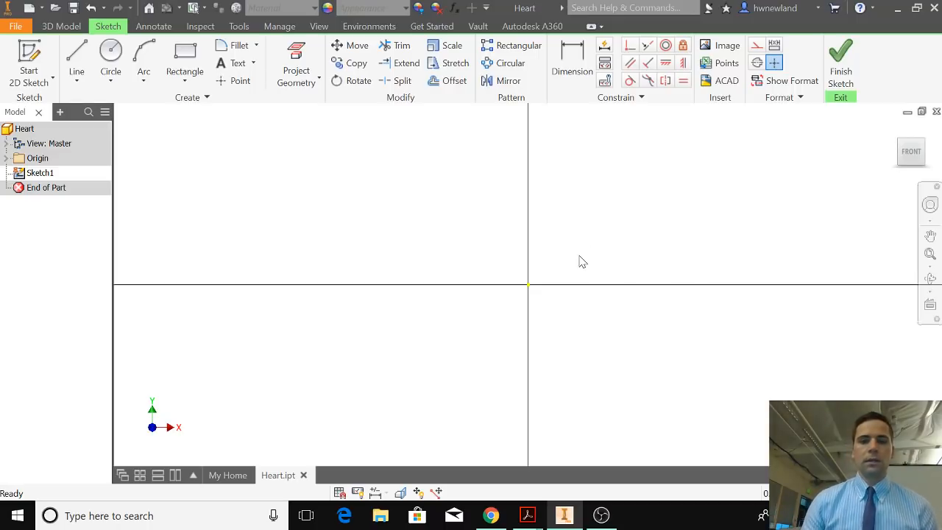
pyautogui.moveTo(582, 247)
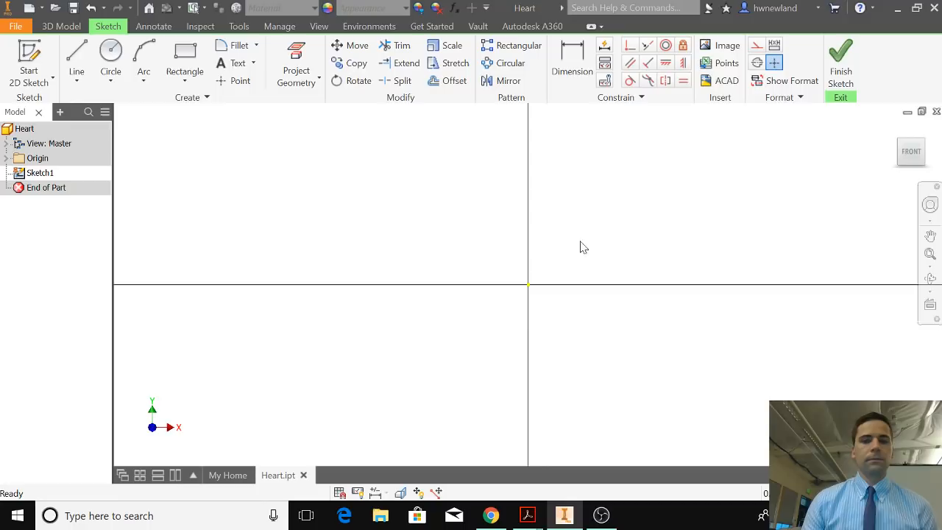
pyautogui.click(184, 55)
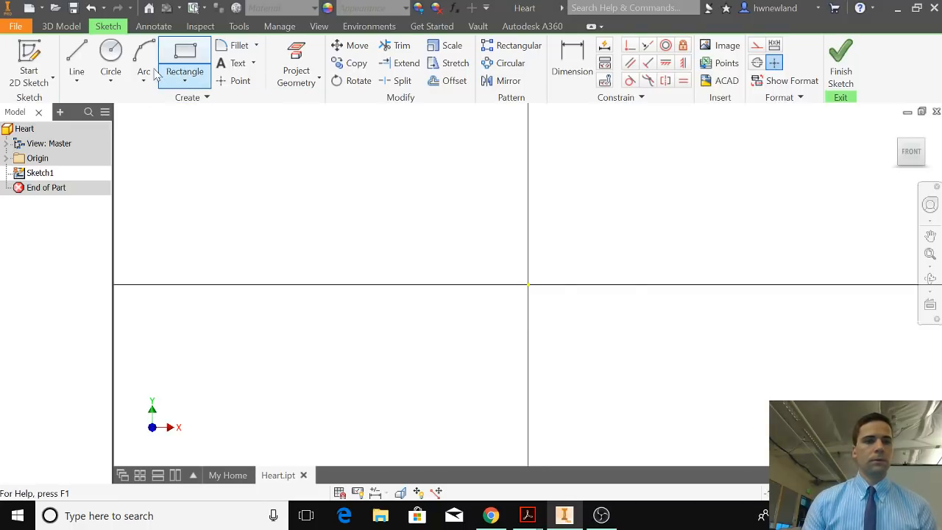
pyautogui.click(76, 59)
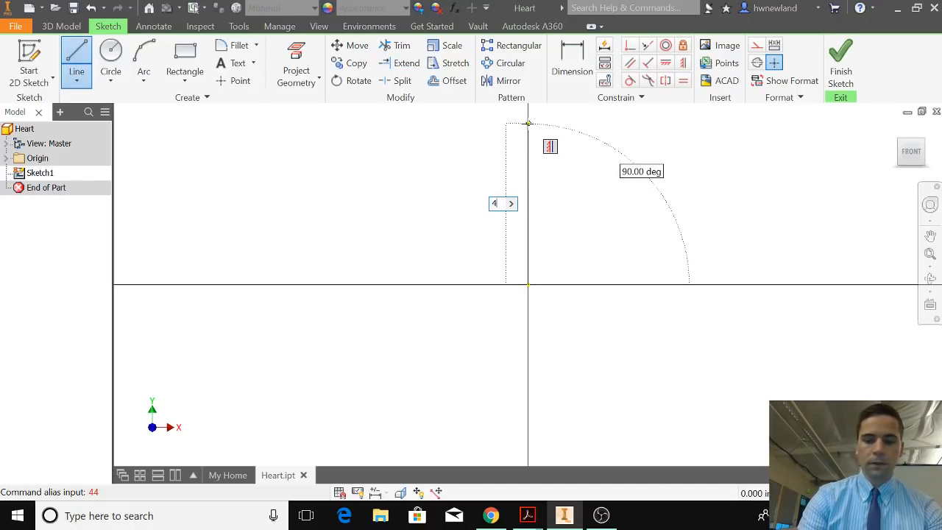
pyautogui.write('4.0')
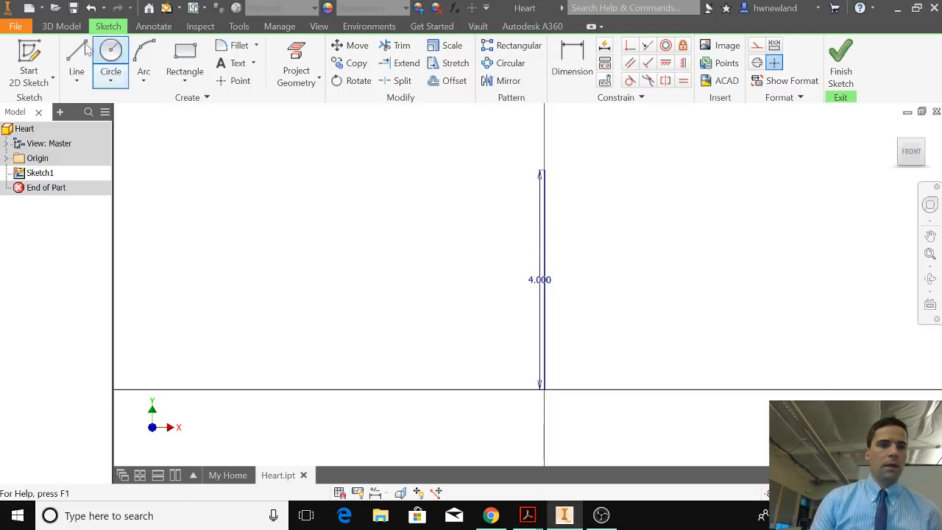
# Draw 2 in horizontal lines right and left from the vertical line's top endpoint.
pyautogui.click(76, 56)
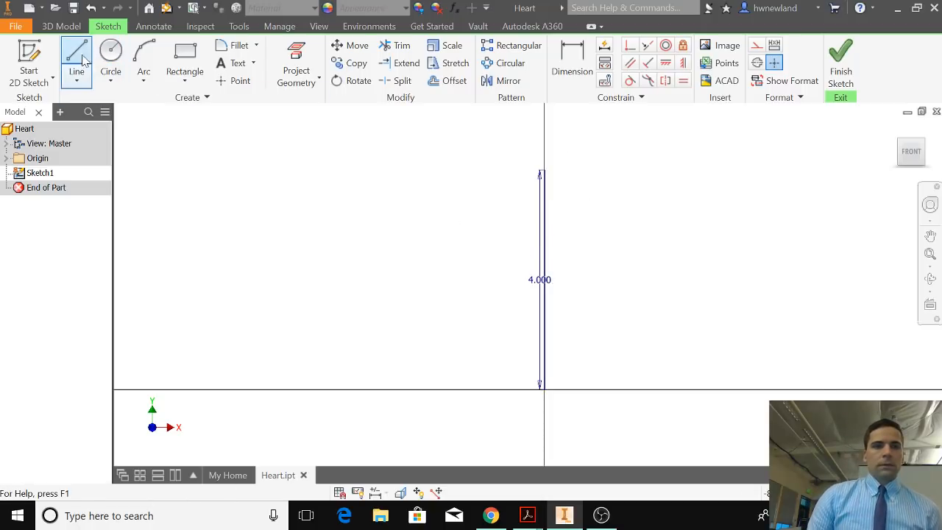
pyautogui.click(76, 55)
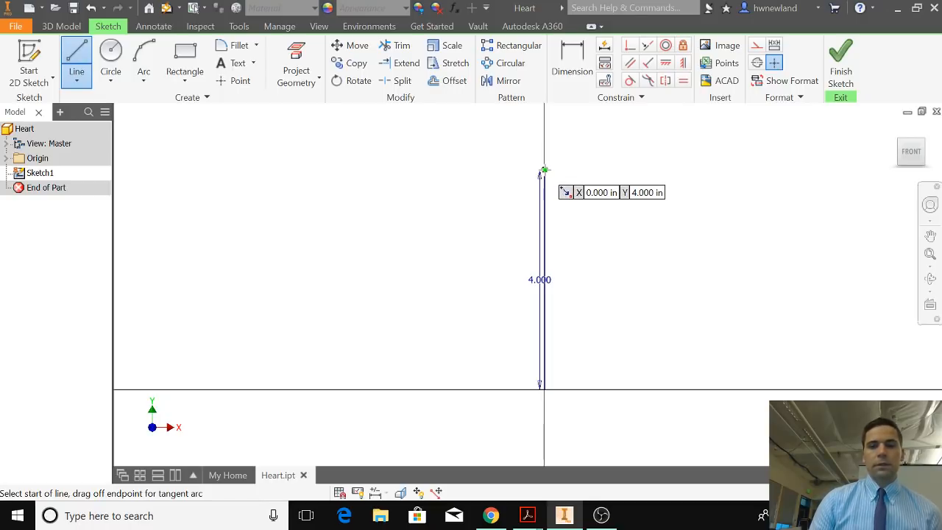
pyautogui.moveTo(550, 179)
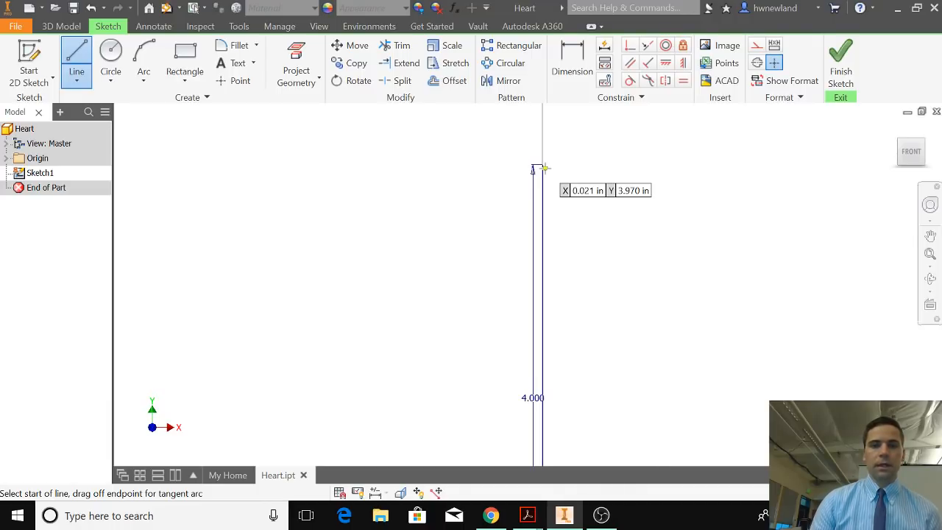
pyautogui.click(544, 168)
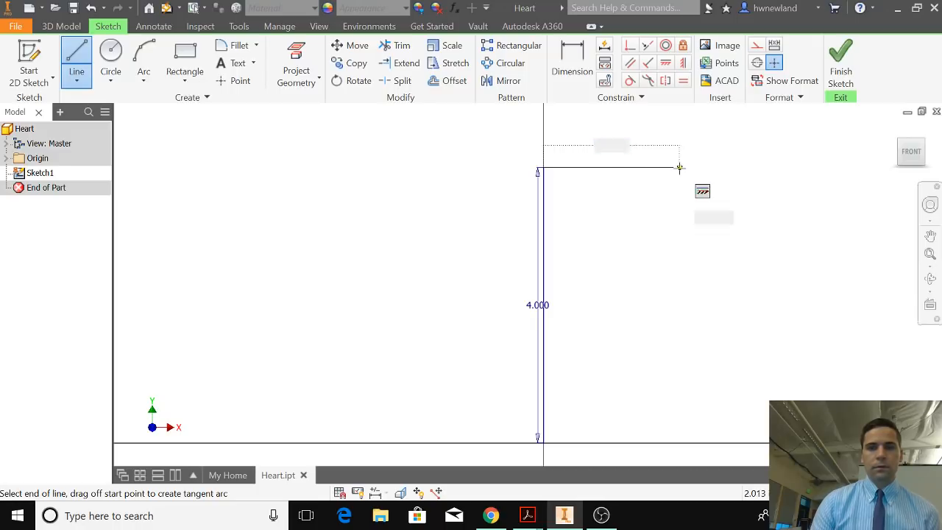
pyautogui.write('2.000')
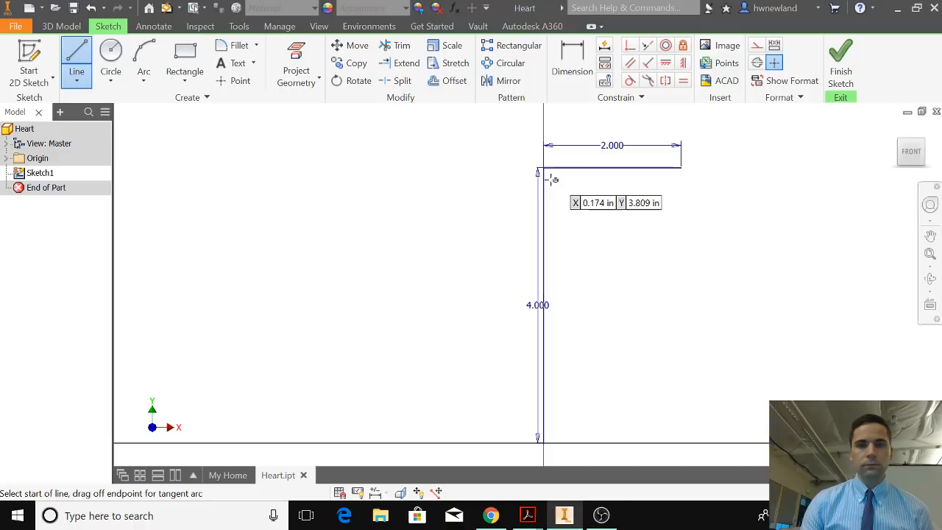
pyautogui.moveTo(537, 165); pyautogui.dragTo(438, 165)
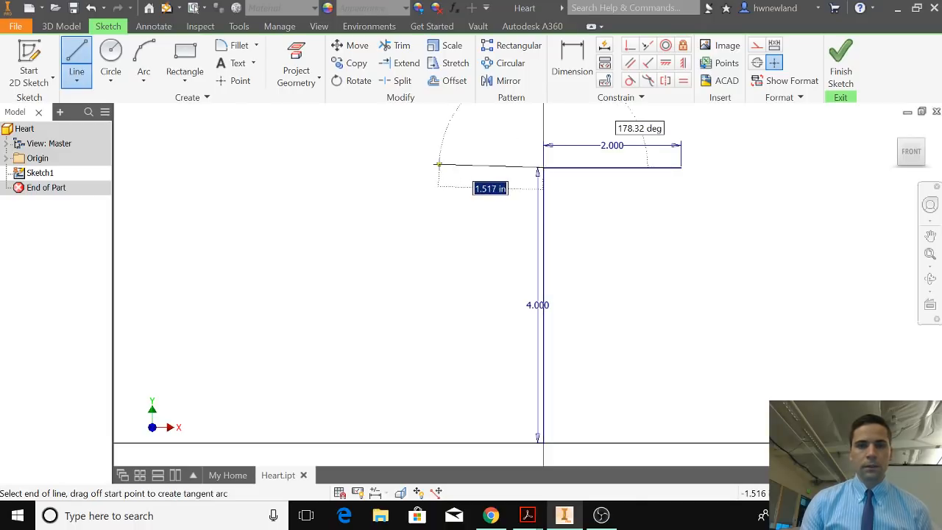
pyautogui.write('2')
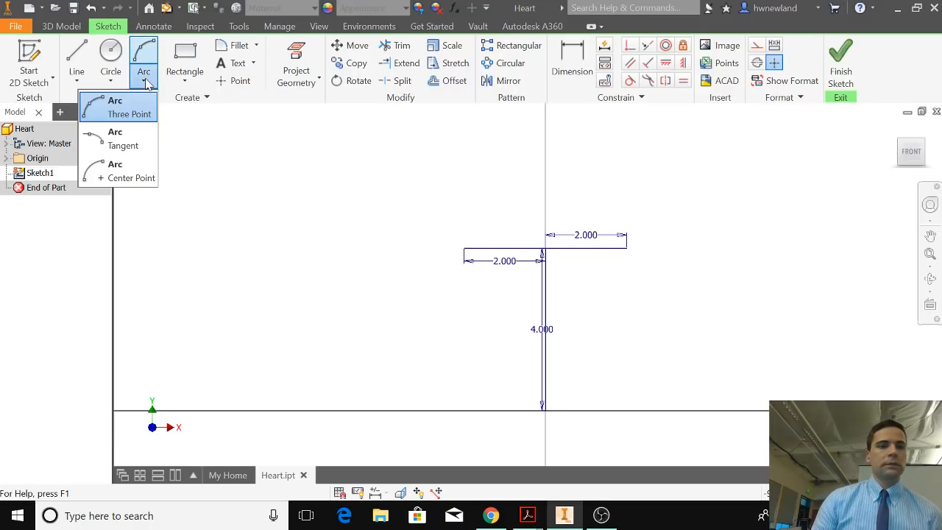
# Draw a three-point half-circle arc of radius 1.000 in over the left line.
pyautogui.click(115, 106)
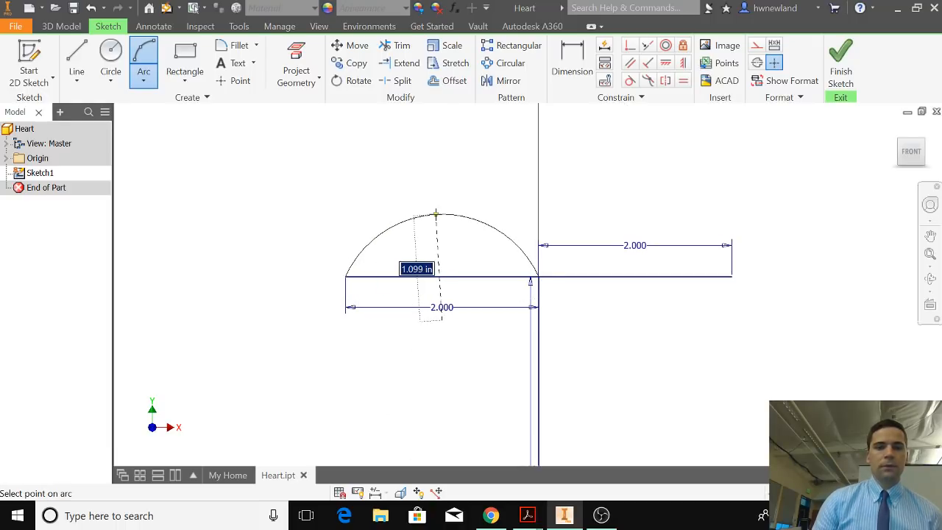
pyautogui.moveTo(437, 216); pyautogui.dragTo(442, 198)
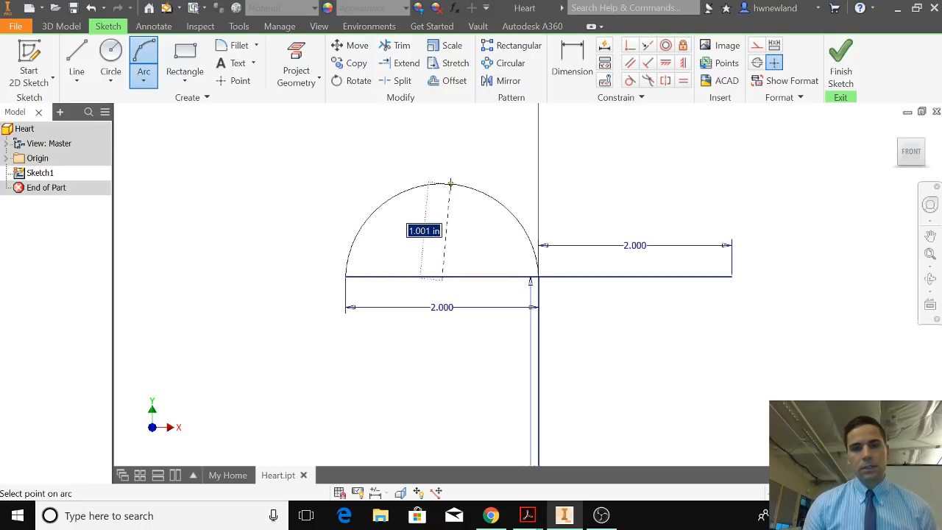
pyautogui.moveTo(449, 182); pyautogui.dragTo(531, 258)
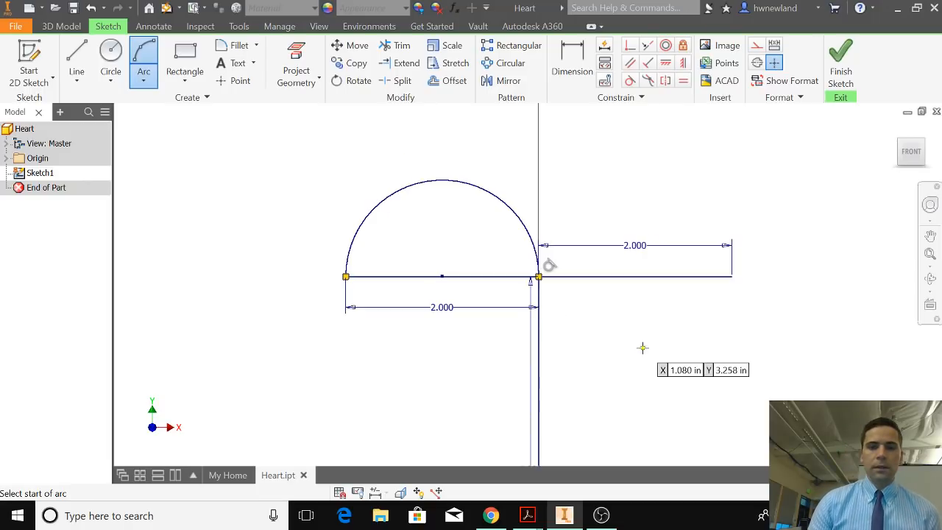
pyautogui.moveTo(564, 327)
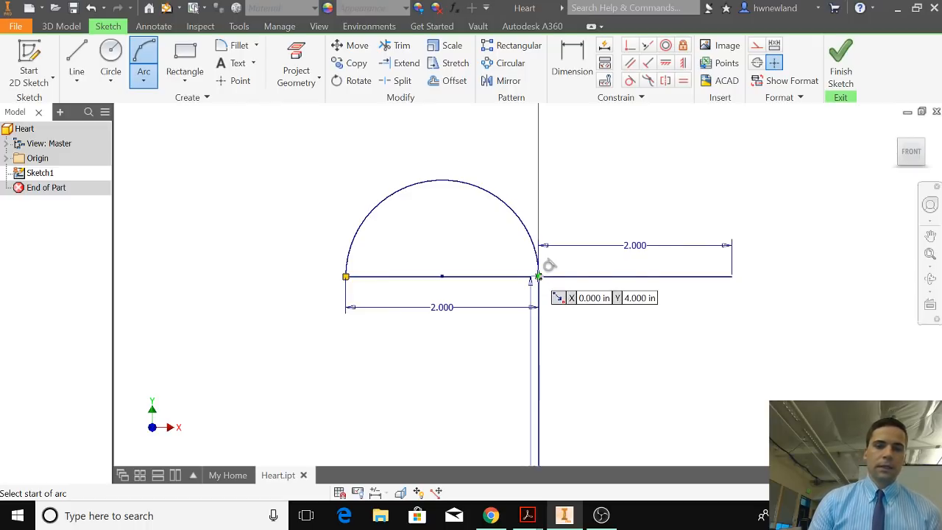
# Draw a half-circle arc from the middle point to the right line's end.
pyautogui.click(539, 277)
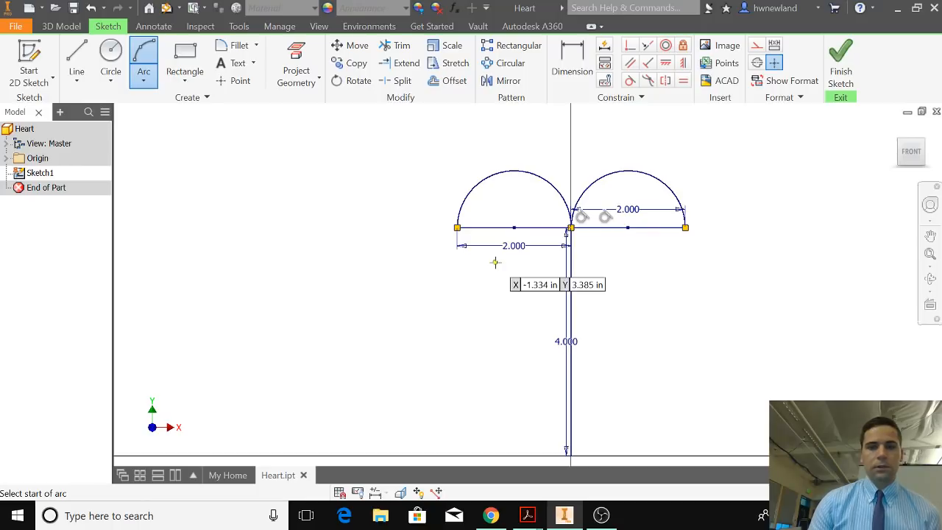
pyautogui.click(686, 226)
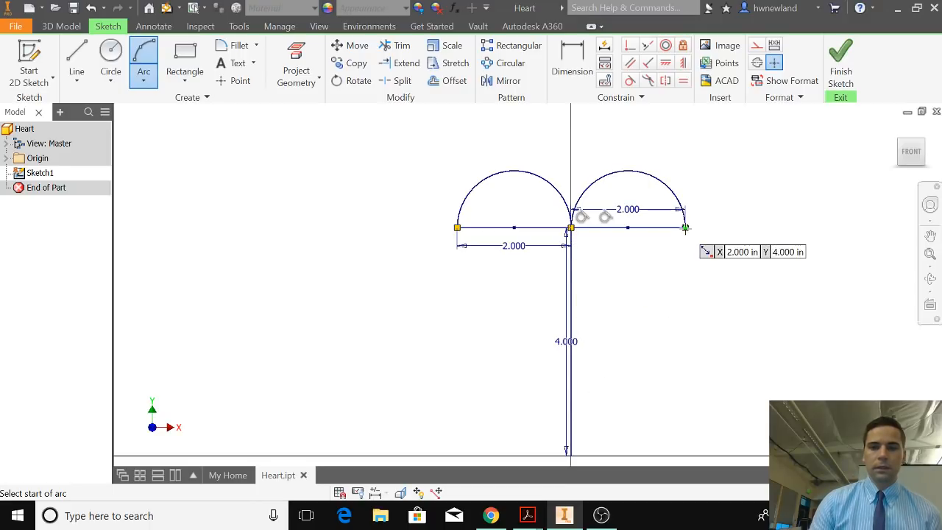
pyautogui.moveTo(675, 247)
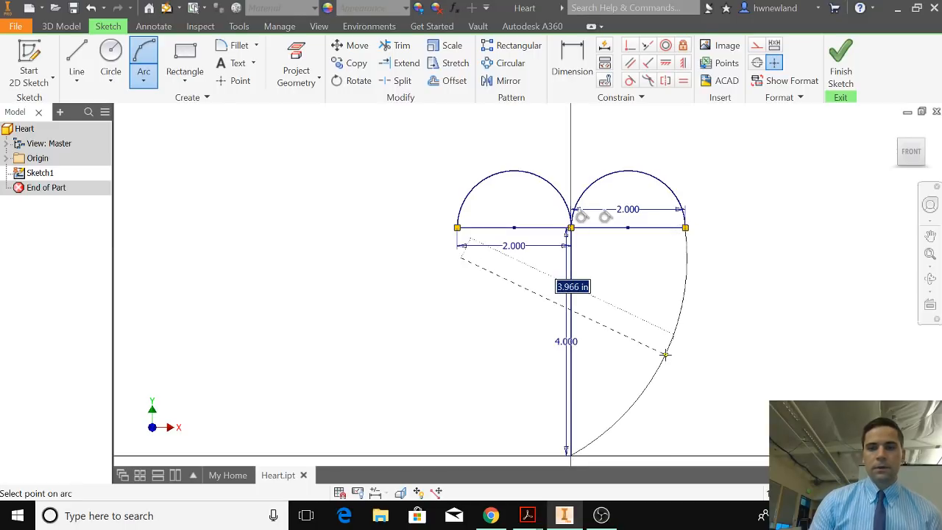
# Curve arcs from the lobes' outer ends down to the vertical line's bottom point.
pyautogui.moveTo(666, 355); pyautogui.dragTo(655, 346)
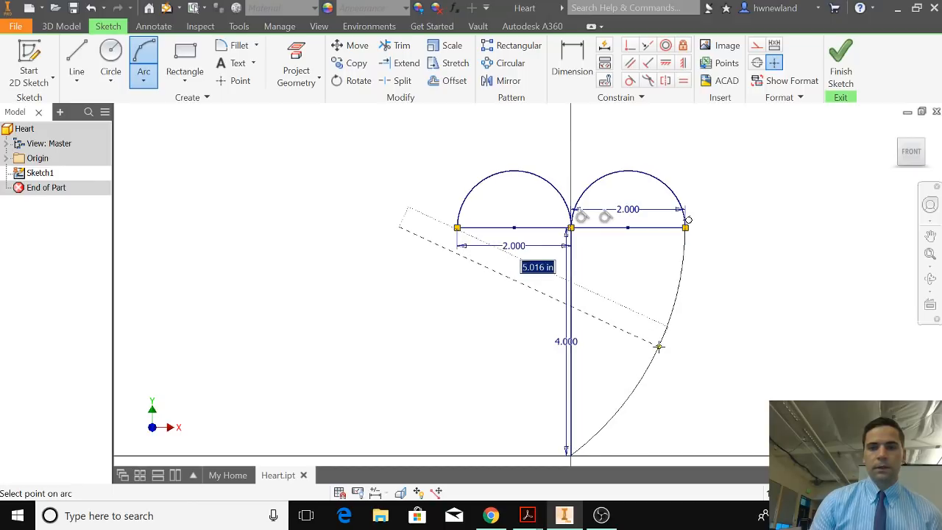
pyautogui.click(659, 347)
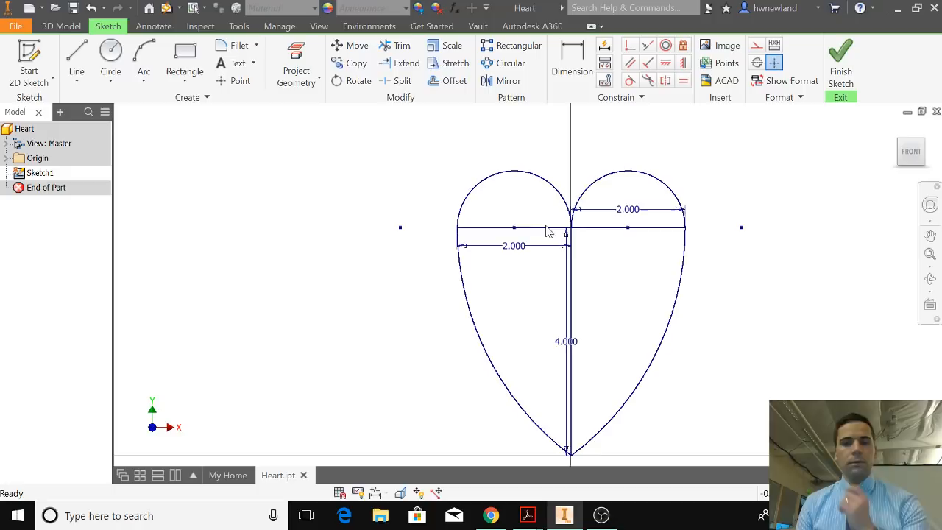
pyautogui.moveTo(558, 369)
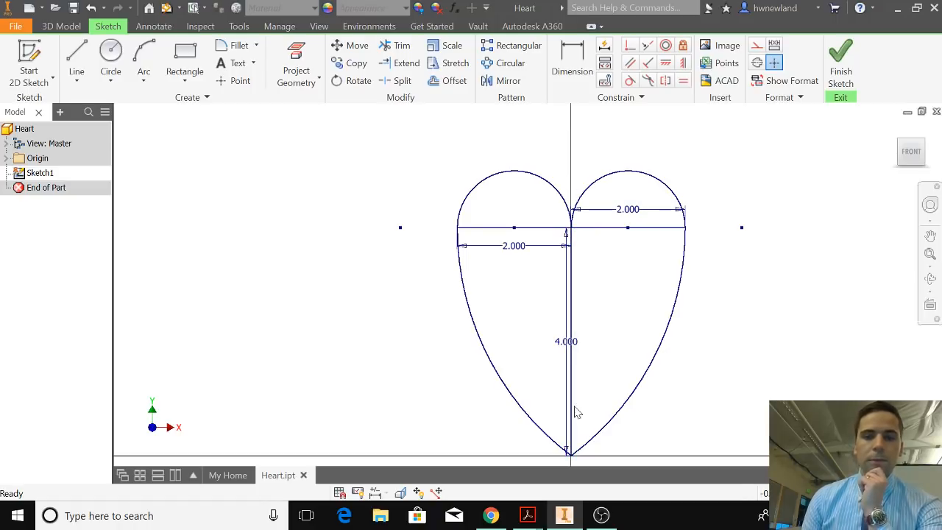
# Delete the dimensions and both horizontal helper lines across the lobes.
pyautogui.rightClick(577, 412)
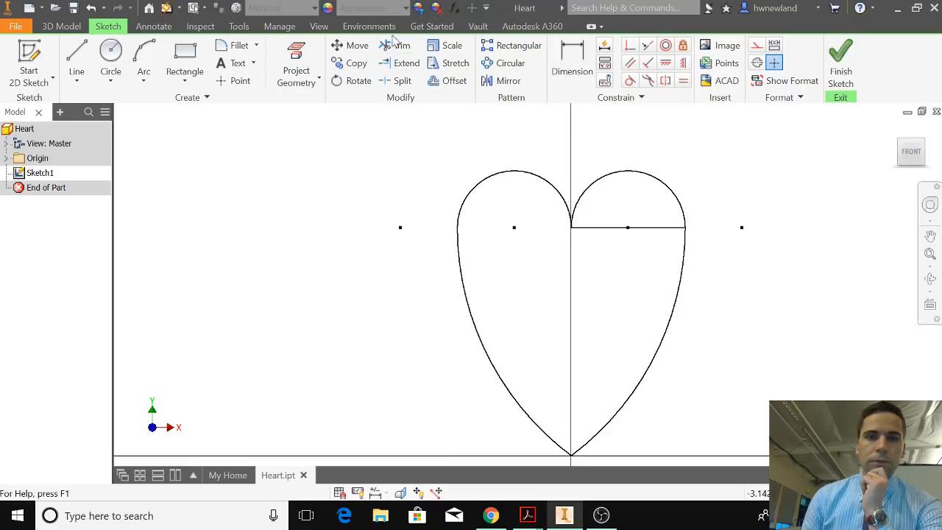
pyautogui.rightClick(571, 227)
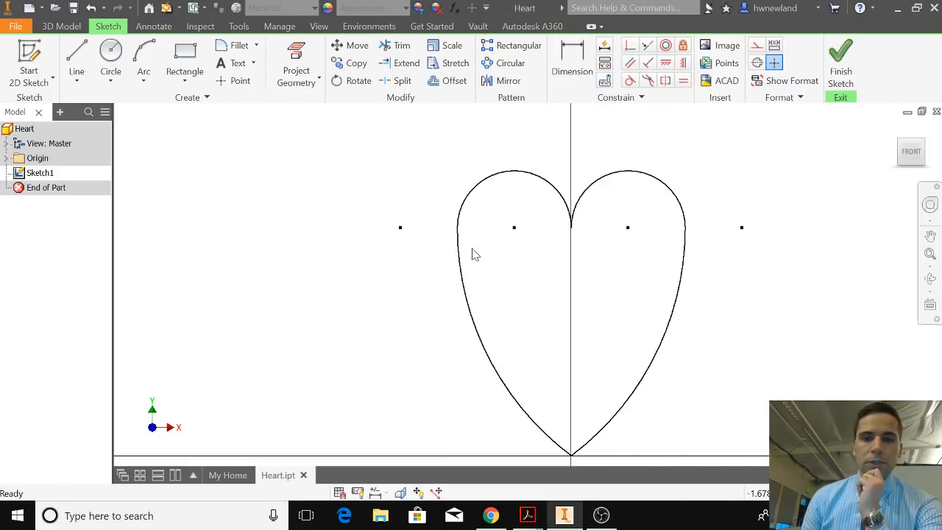
pyautogui.moveTo(580, 248)
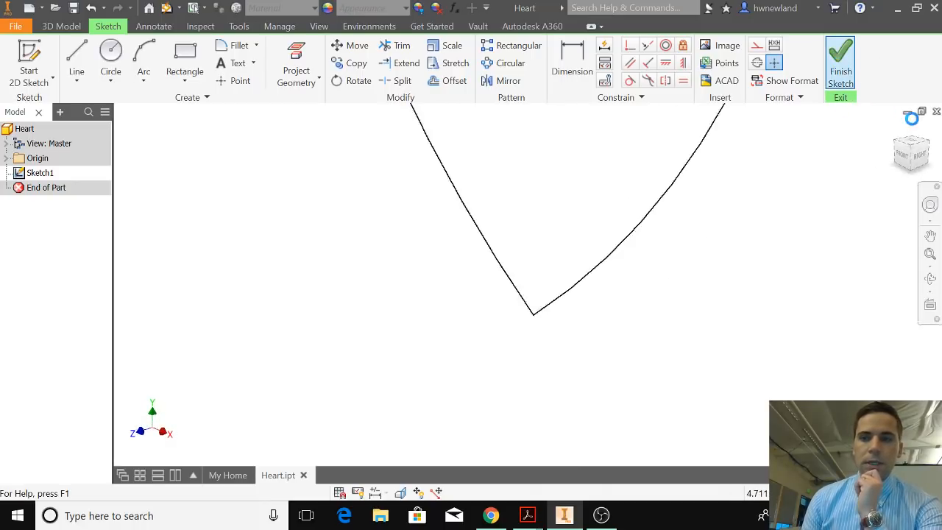
# Finish the sketch and extrude the heart profile 1 in into a solid.
pyautogui.click(840, 63)
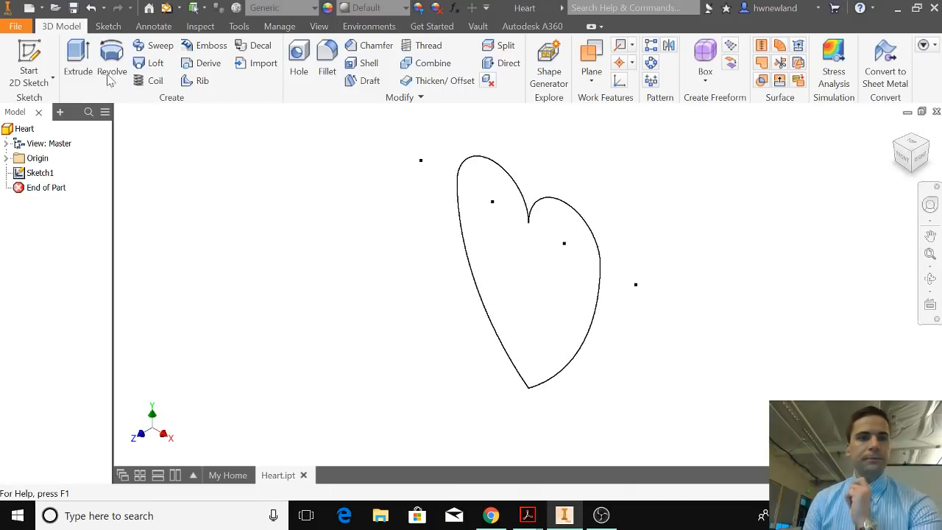
pyautogui.click(77, 58)
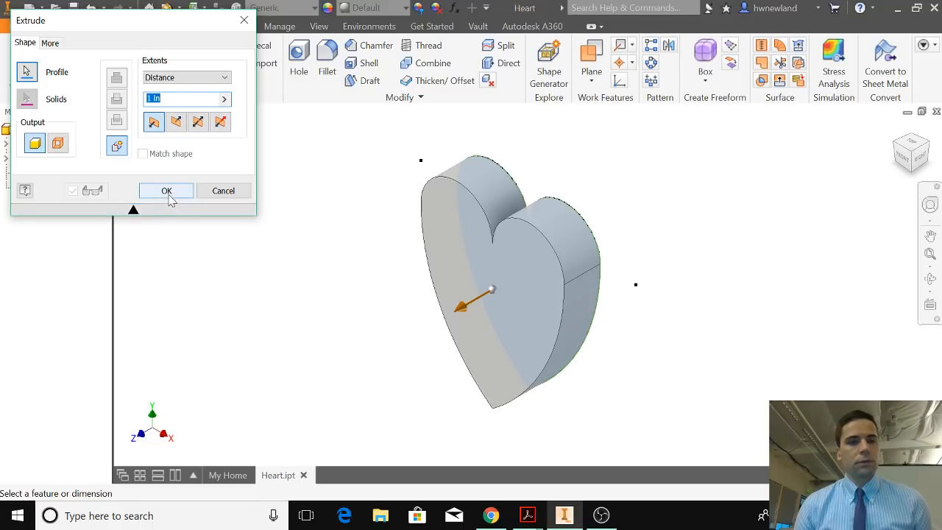
pyautogui.click(165, 191)
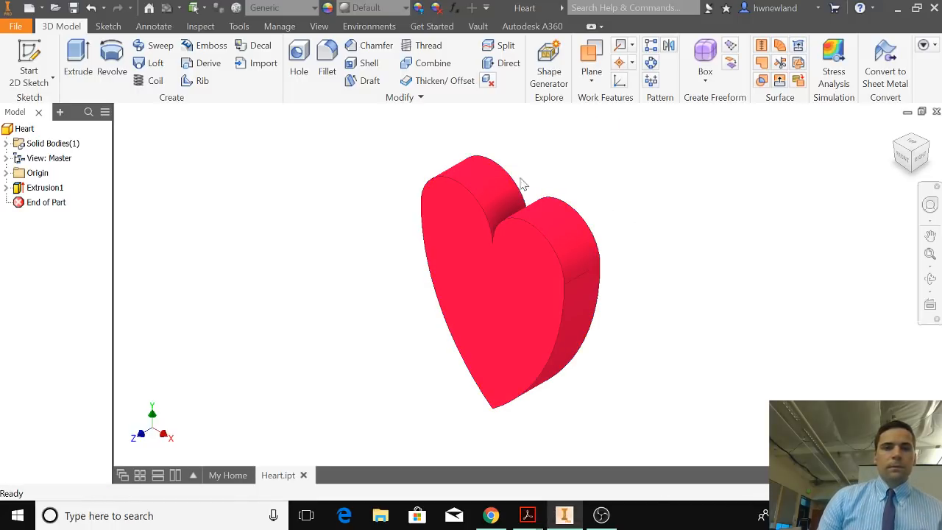
pyautogui.moveTo(644, 302)
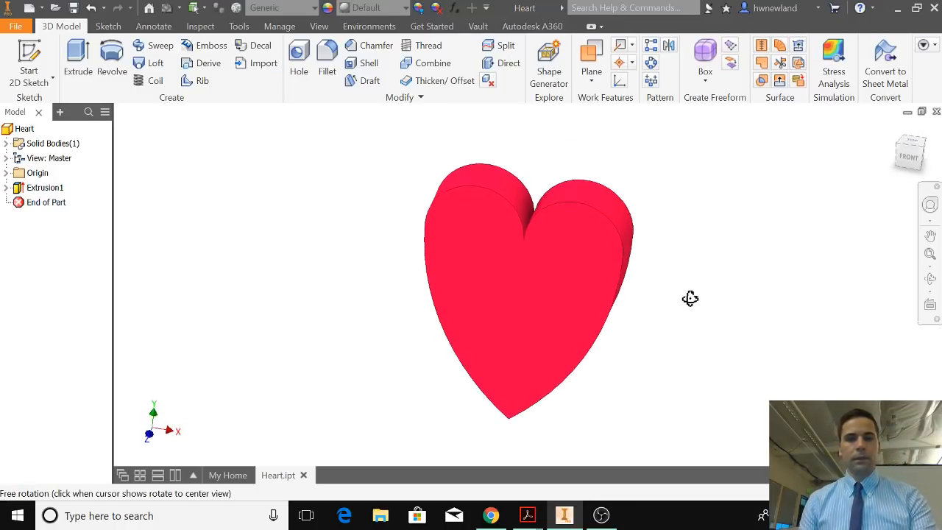
# Reorient the view to the ViewCube's FRONT face.
pyautogui.click(90, 8)
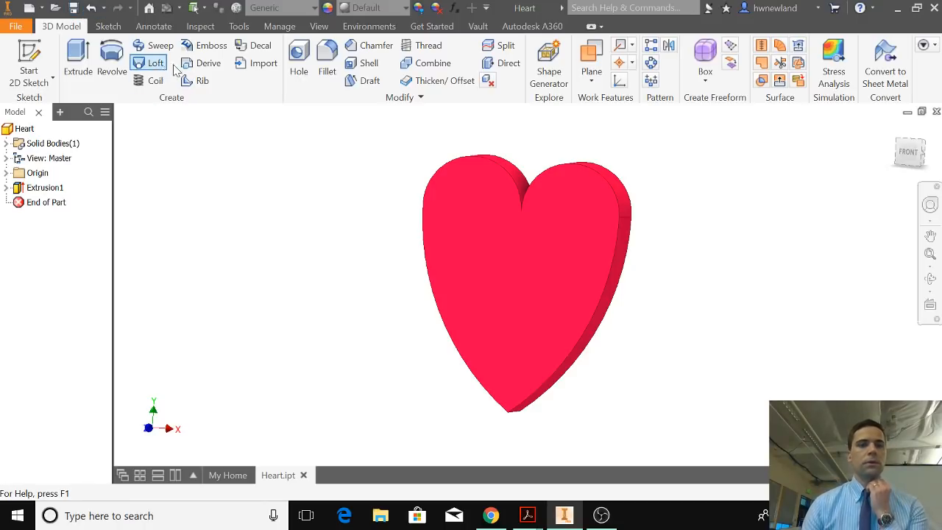
pyautogui.moveTo(197, 96)
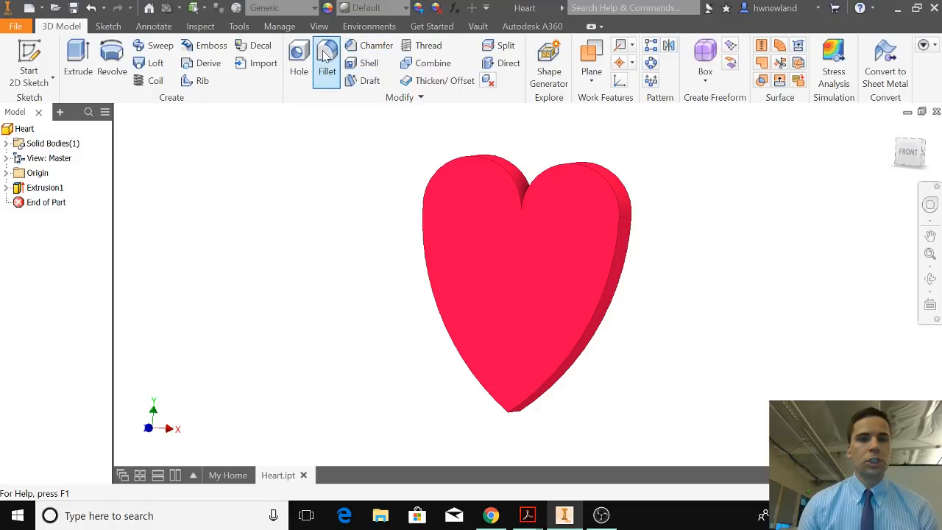
# Fillet the heart's front outline edges, then its back edges, at 0.4375 in.
pyautogui.click(326, 63)
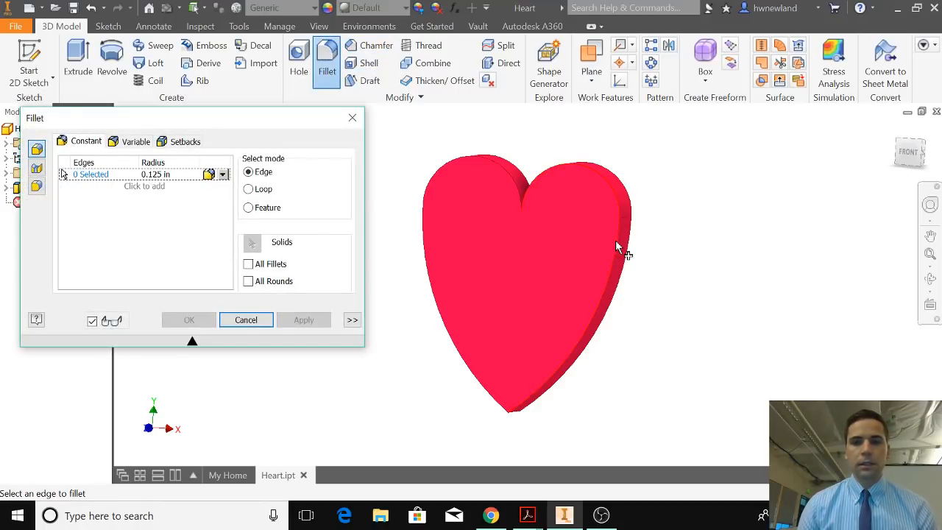
pyautogui.click(603, 335)
pyautogui.write('0.4375')
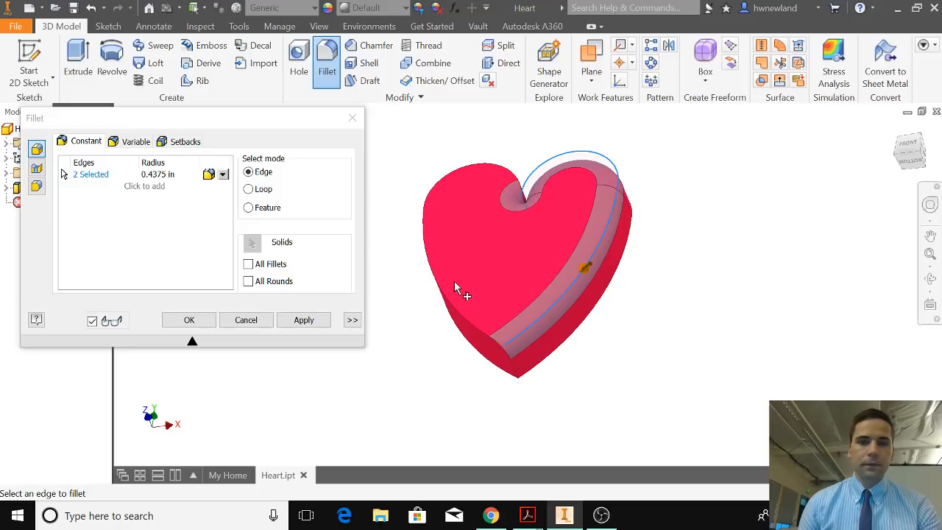
pyautogui.click(304, 319)
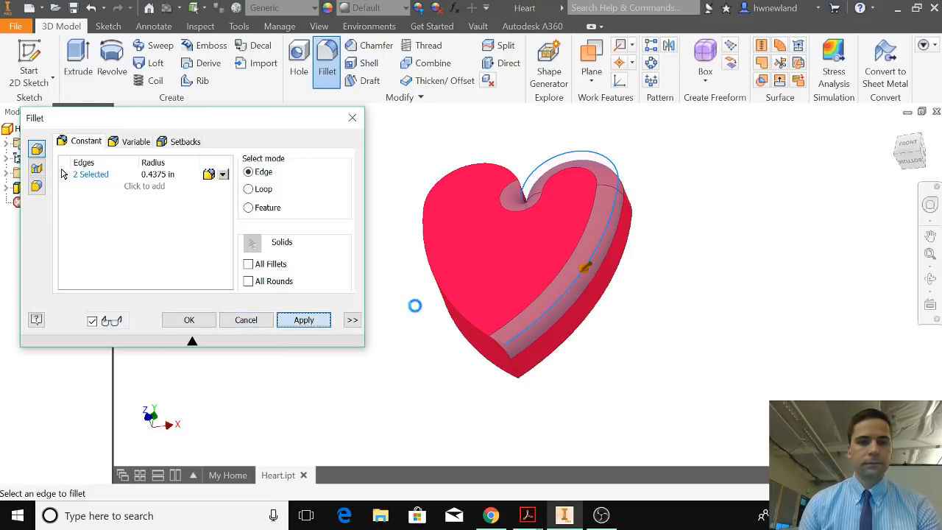
pyautogui.click(457, 309)
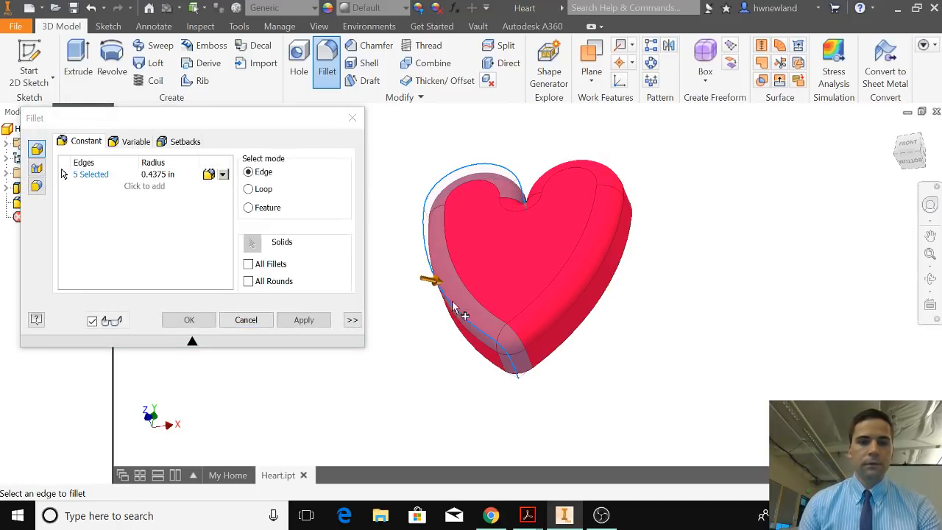
pyautogui.click(303, 318)
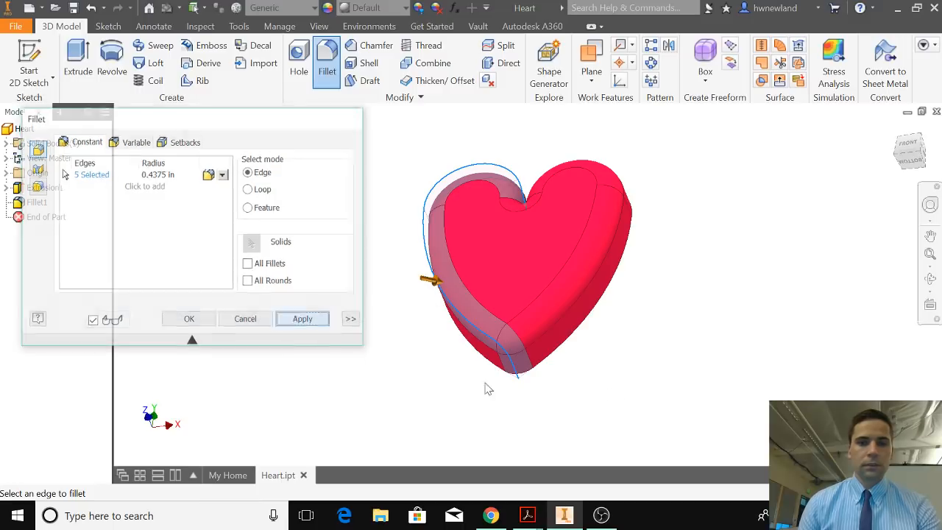
pyautogui.click(302, 319)
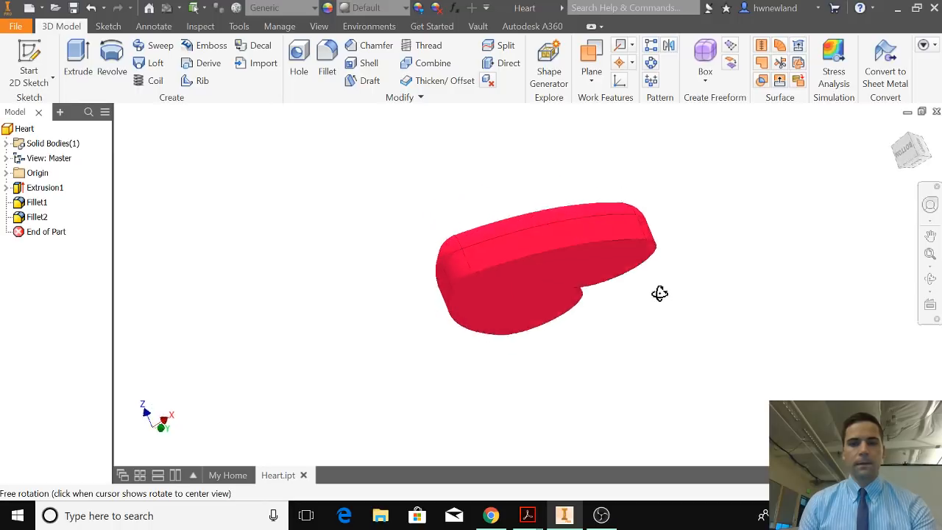
pyautogui.moveTo(659, 293); pyautogui.dragTo(634, 358)
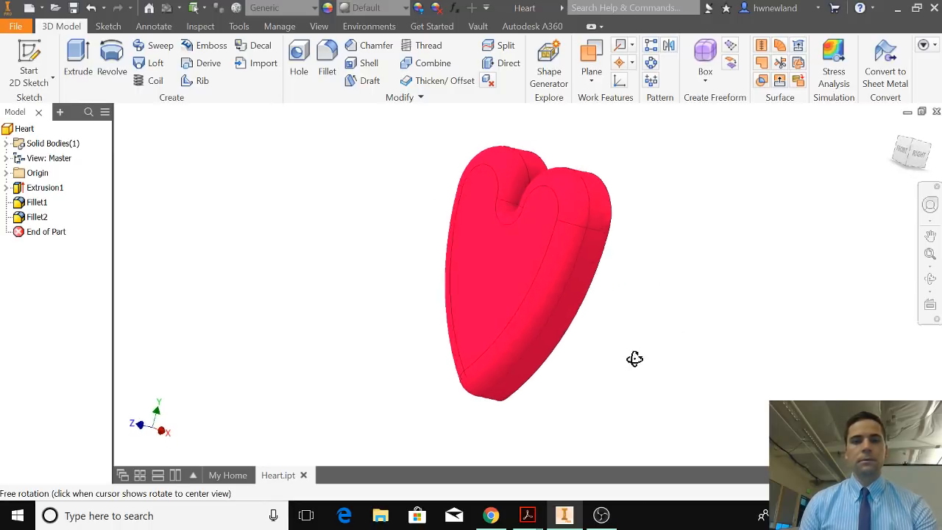
pyautogui.moveTo(635, 358); pyautogui.dragTo(563, 391)
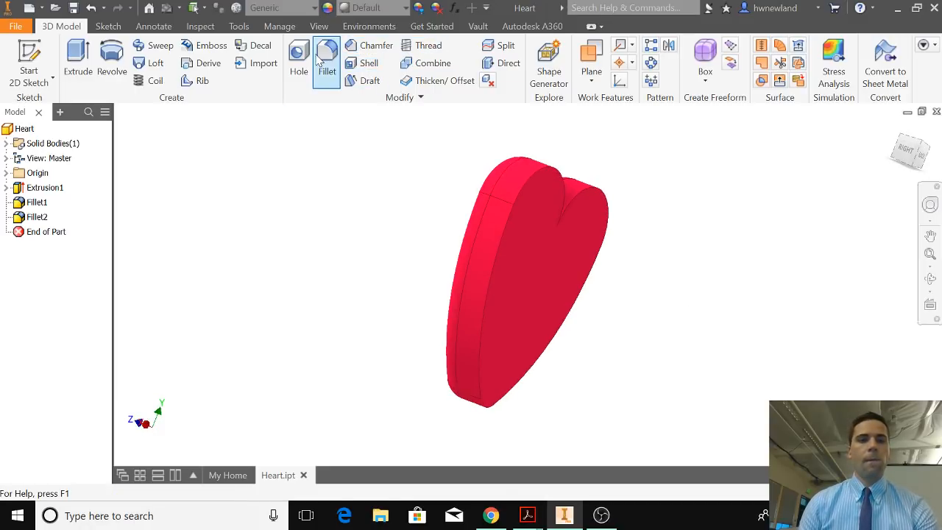
# Reopen the edge fillet and preview radius values 0.4375 and 0.250 in.
pyautogui.click(326, 62)
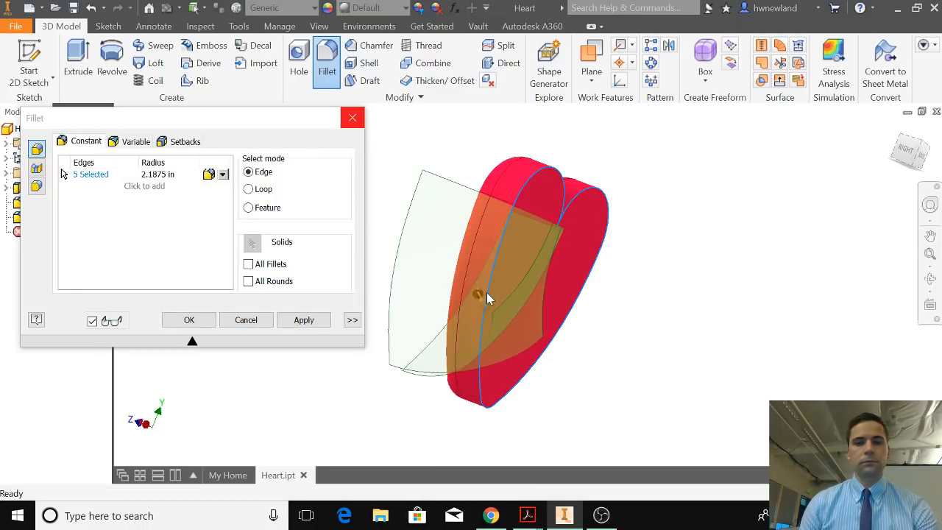
pyautogui.write('0.4375')
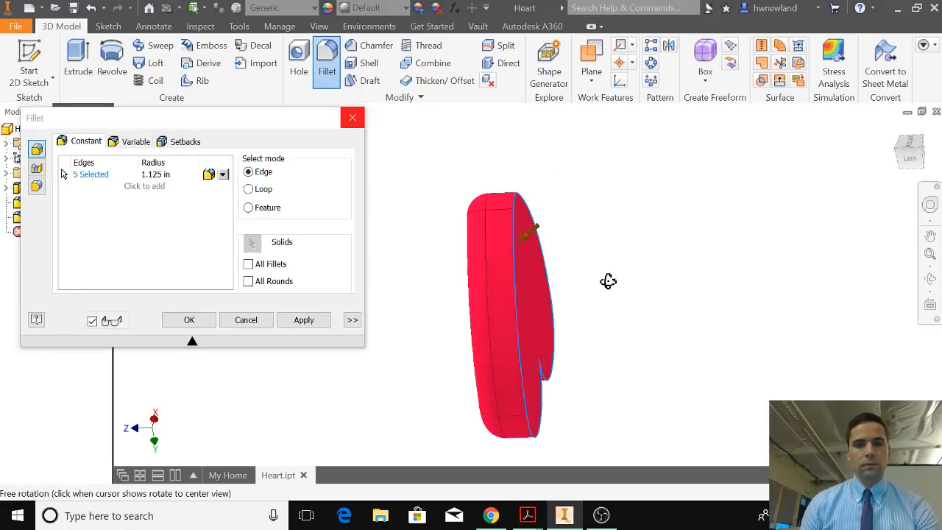
pyautogui.moveTo(608, 281); pyautogui.dragTo(523, 243)
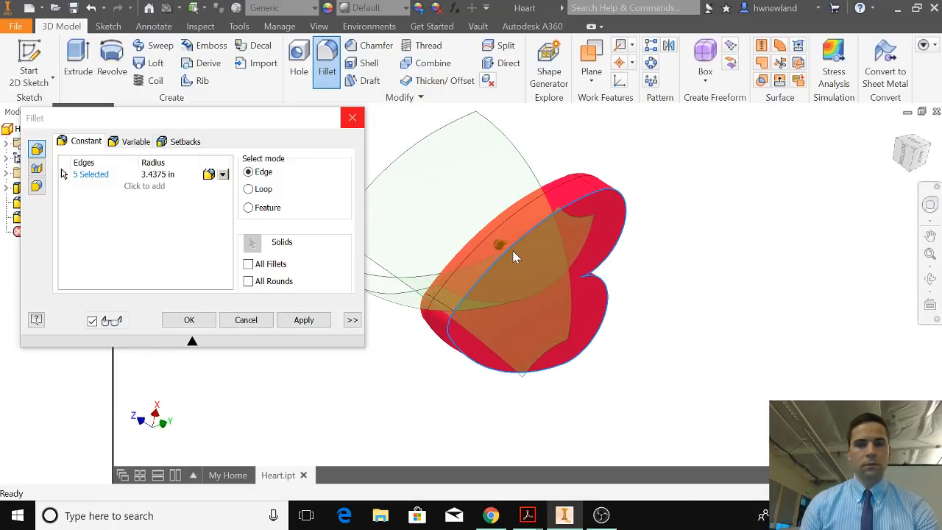
pyautogui.write('0.250')
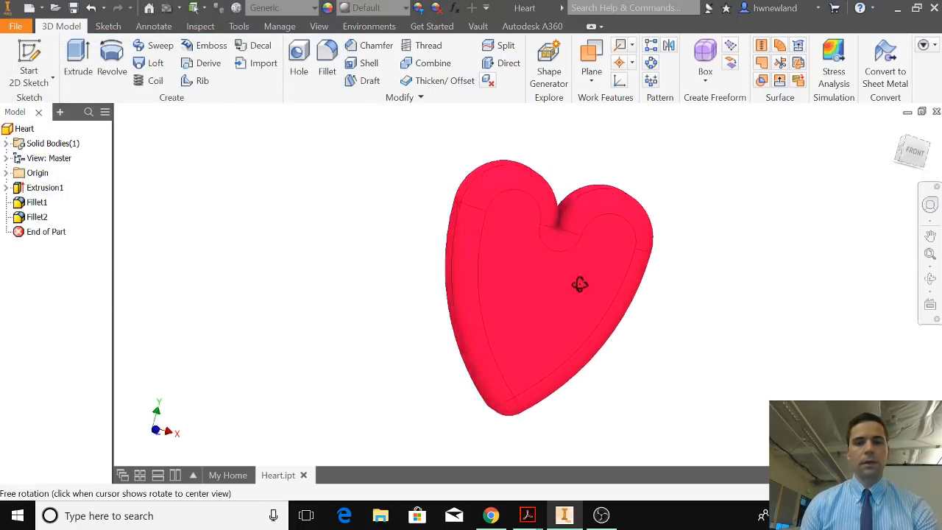
pyautogui.moveTo(580, 285); pyautogui.dragTo(587, 307)
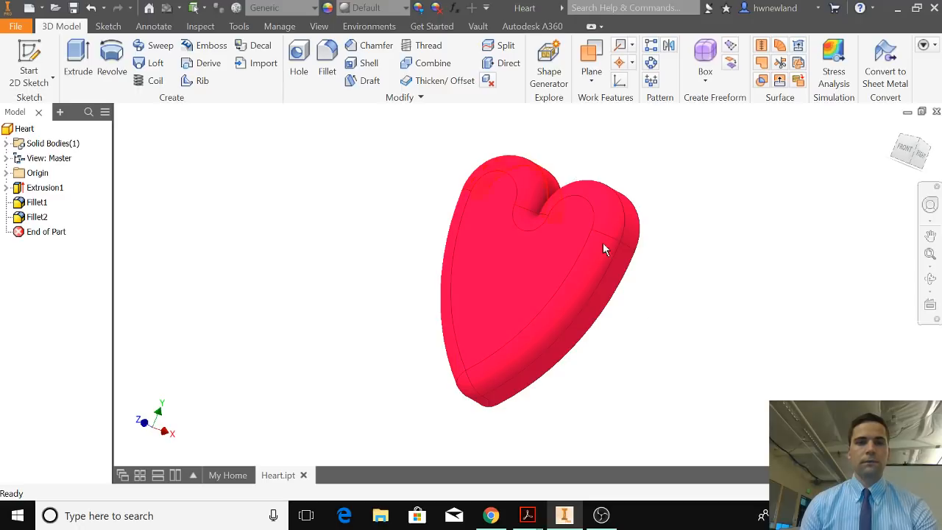
pyautogui.click(327, 59)
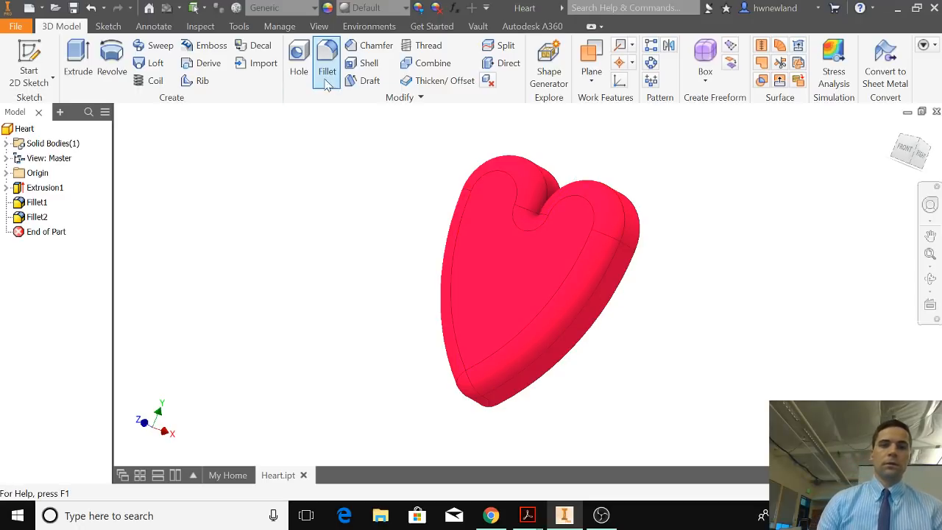